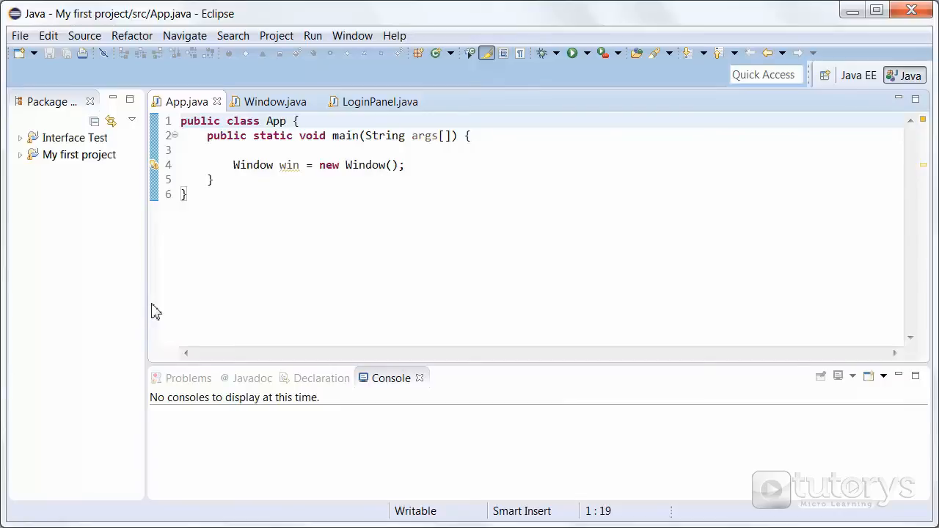
mouse_move(160, 309)
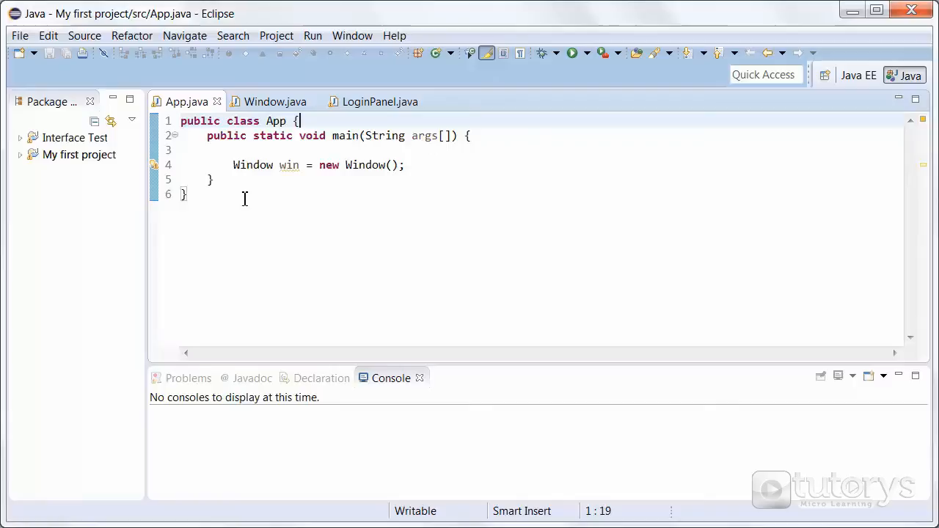
mouse_move(346, 120)
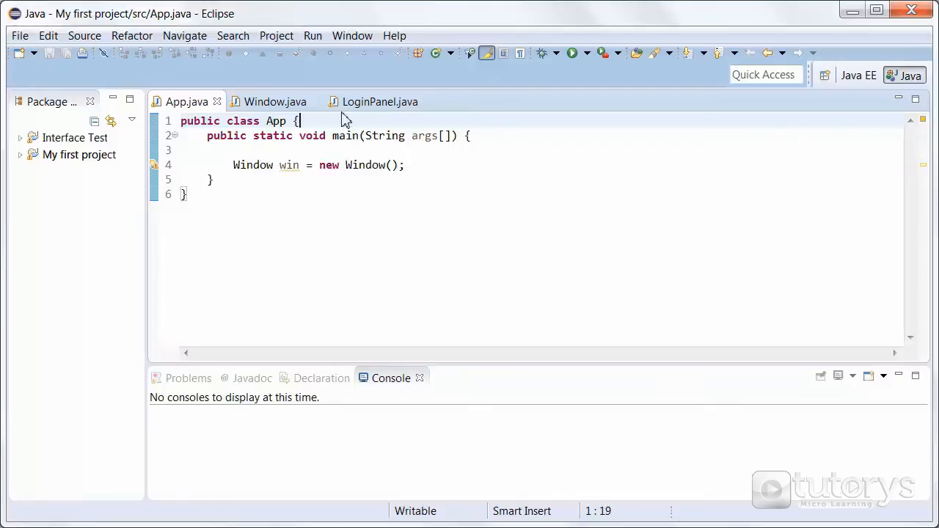
mouse_move(352, 130)
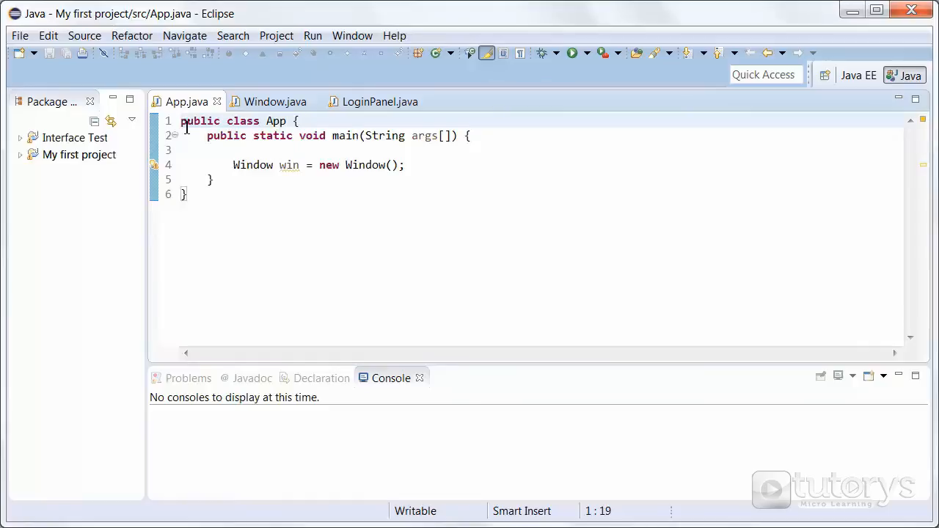
mouse_move(373, 236)
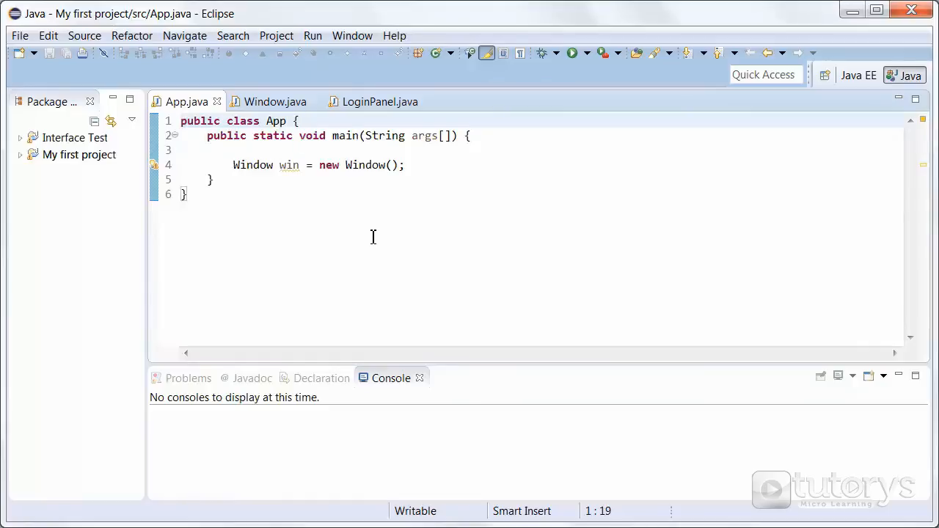
mouse_move(188, 101)
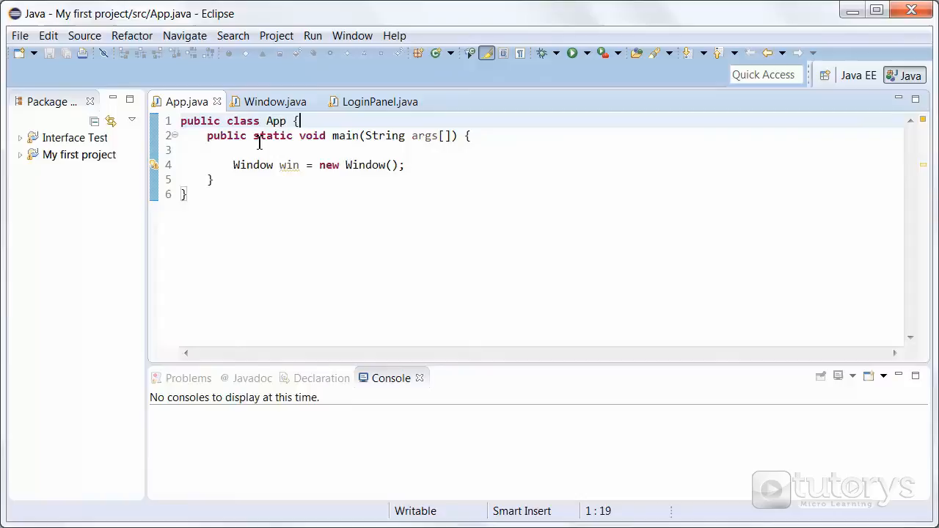
- Show Window.java and highlight the this.setVisible(true) call that displays the login window
click(275, 101)
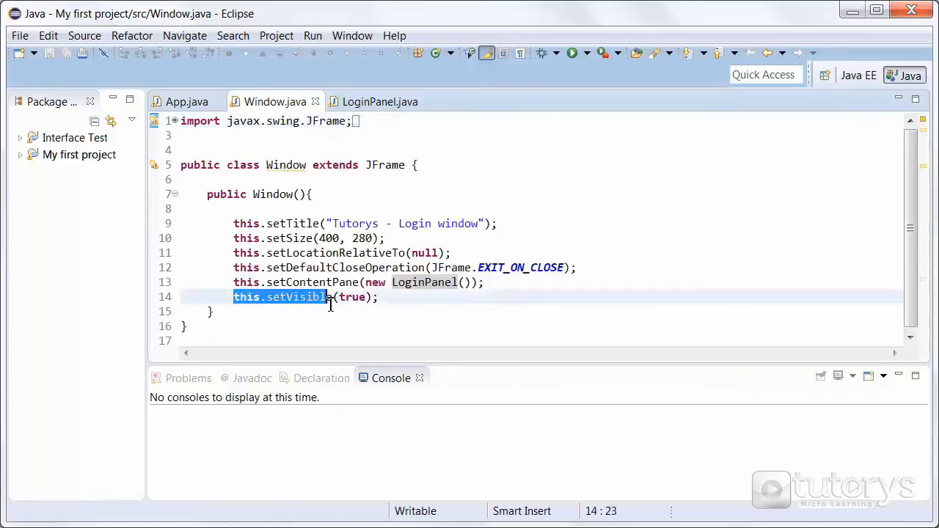
double_click(352, 296)
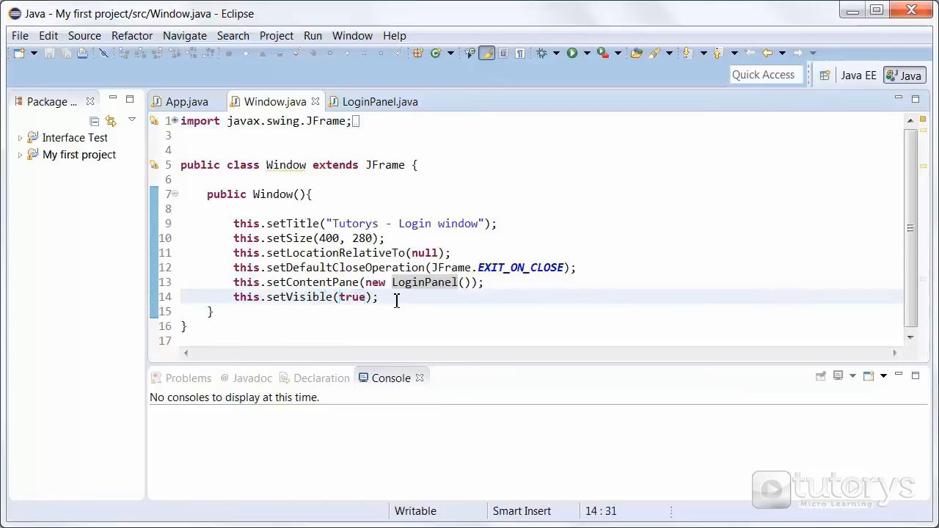
mouse_move(323, 282)
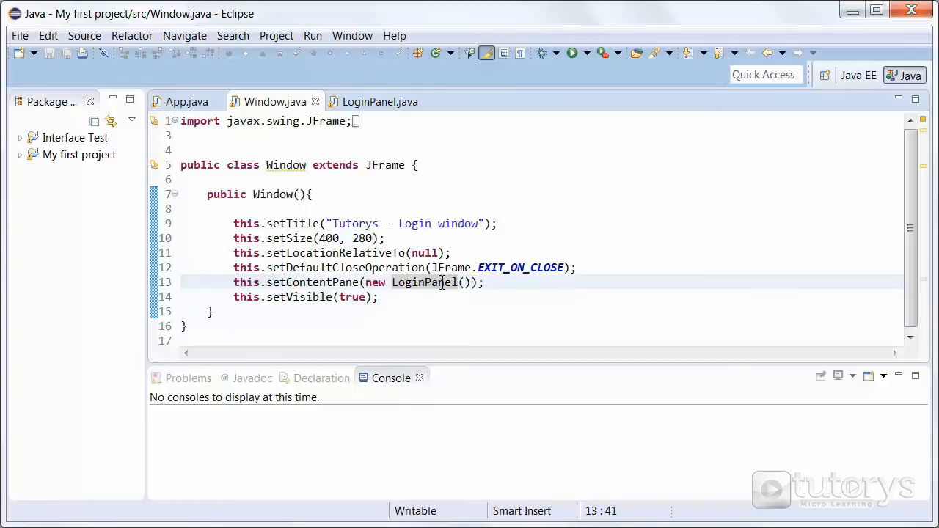
- Switch to LoginPanel.java and select the logo, email, password and login button field declarations
click(380, 101)
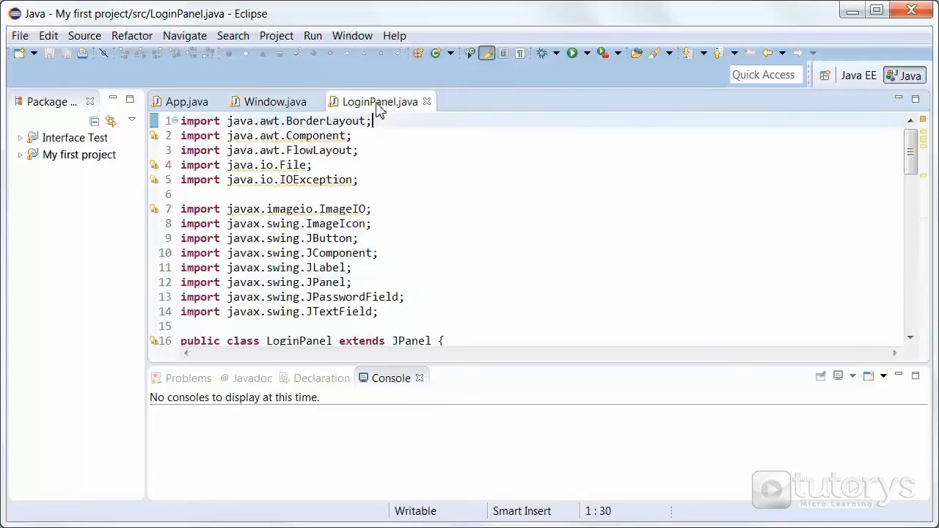
mouse_move(303, 139)
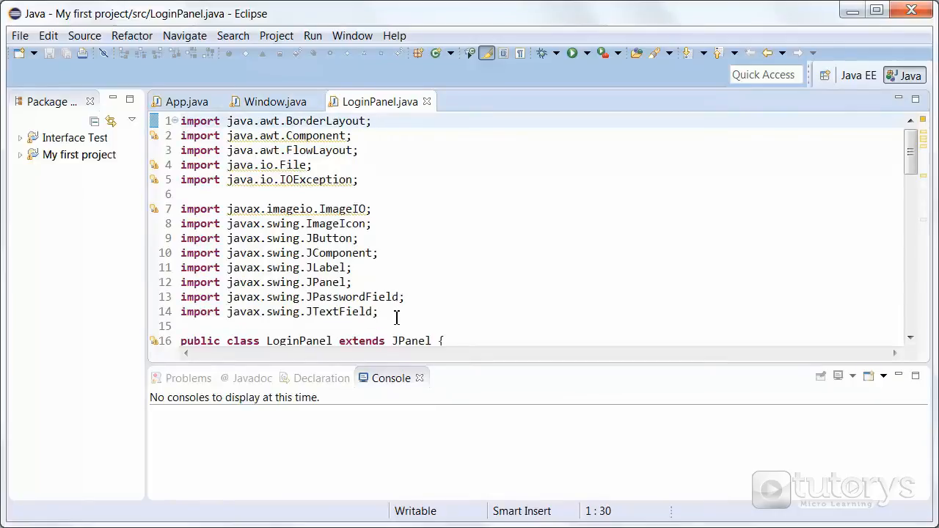
mouse_move(355, 224)
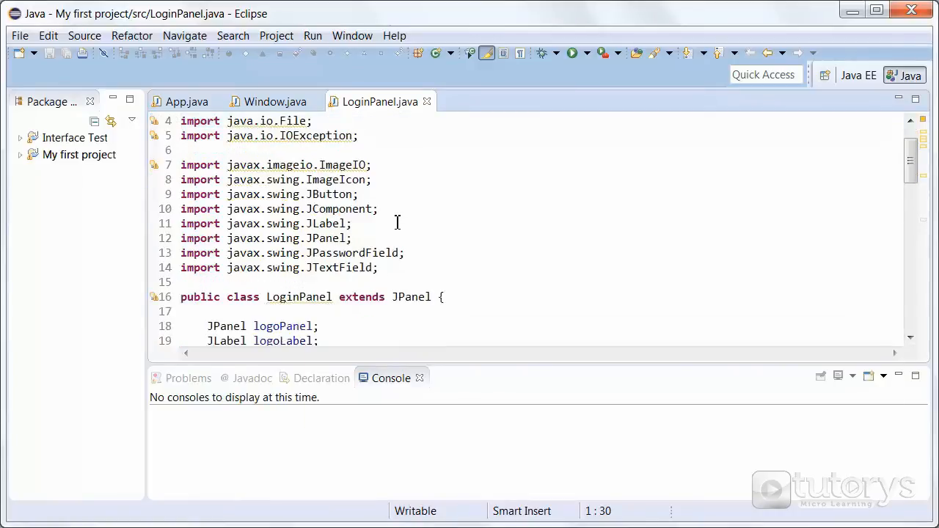
scroll(down, 3)
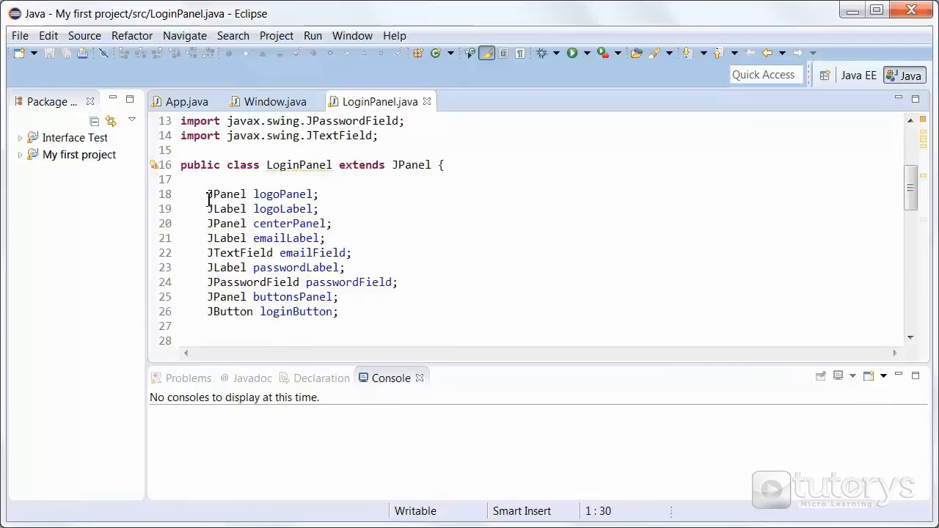
drag(207, 194, 339, 311)
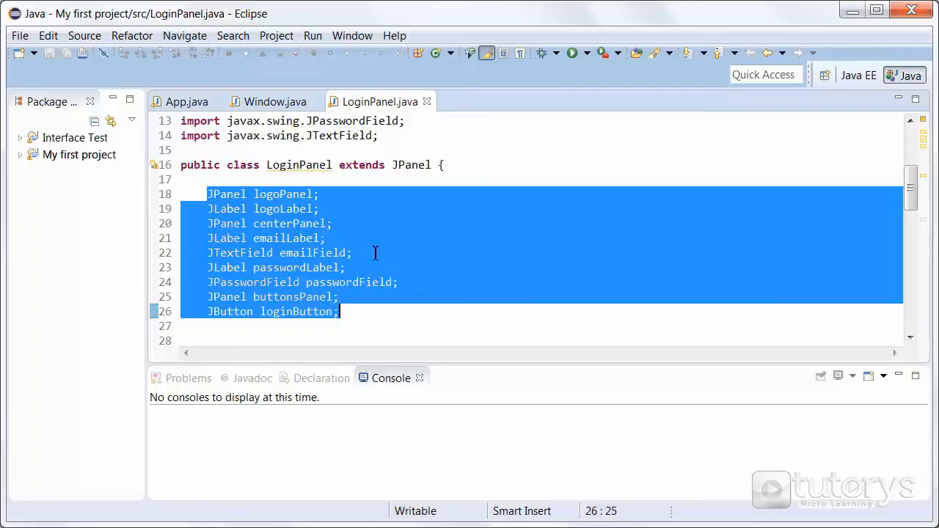
scroll(down, 3)
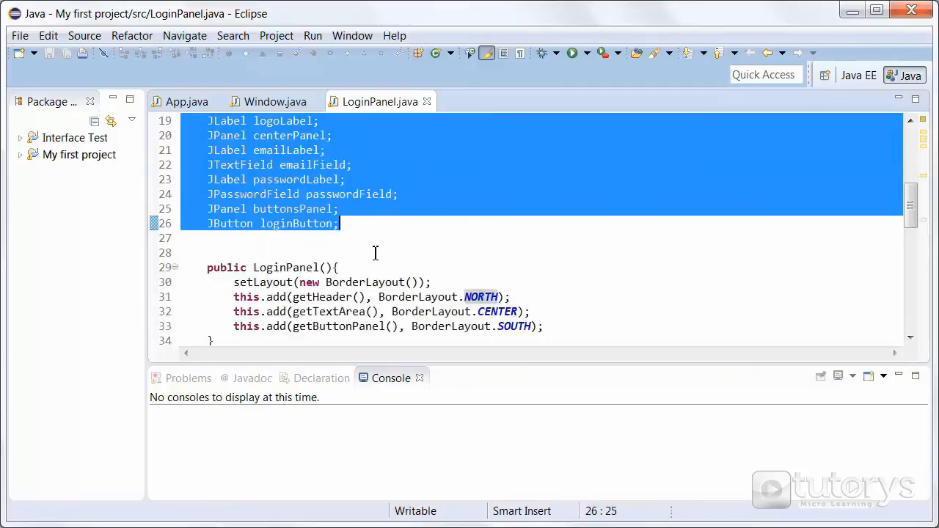
scroll(down, 3)
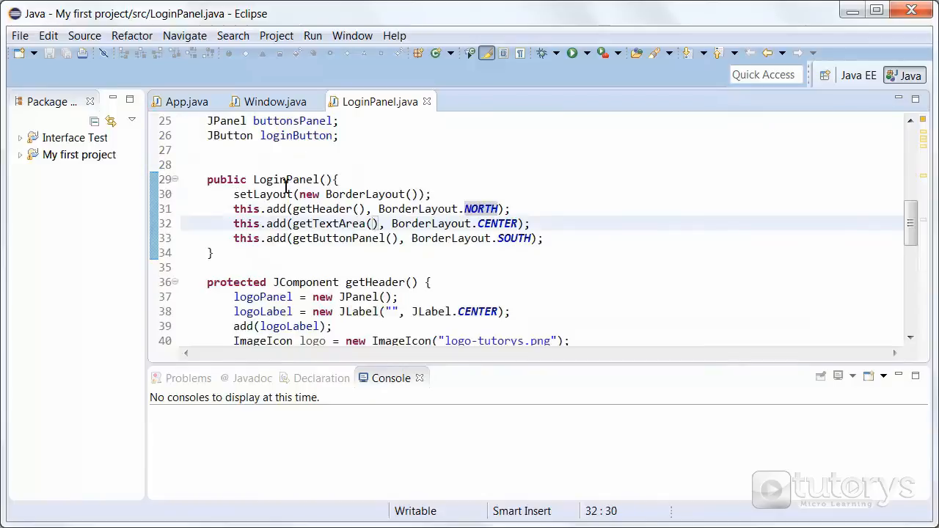
mouse_move(238, 196)
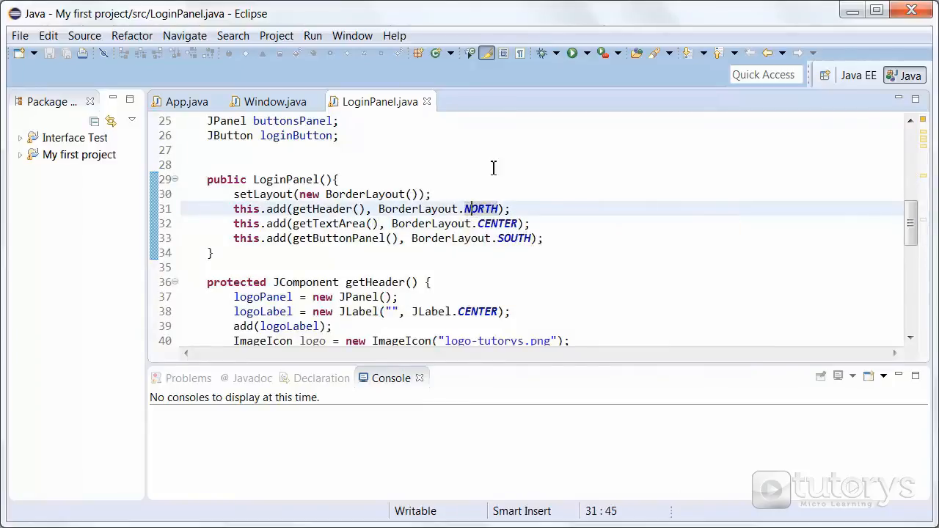
mouse_move(485, 151)
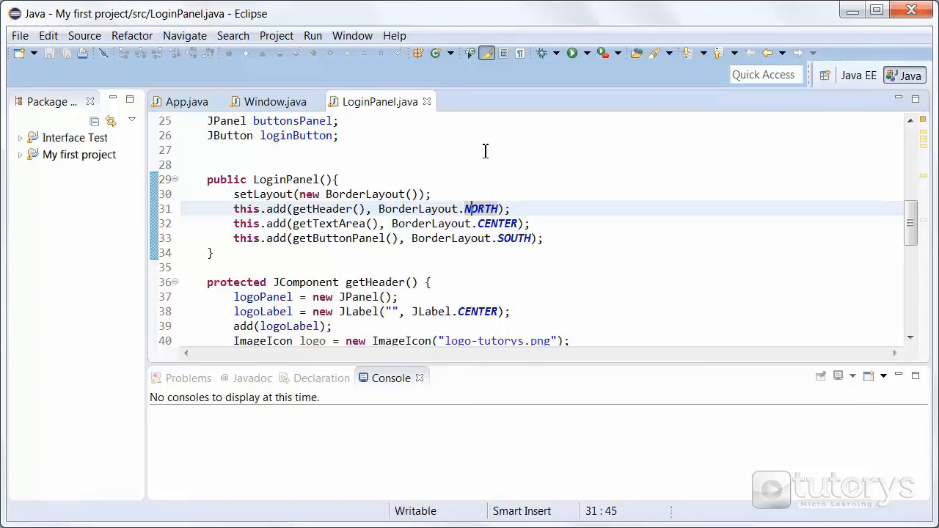
click(463, 209)
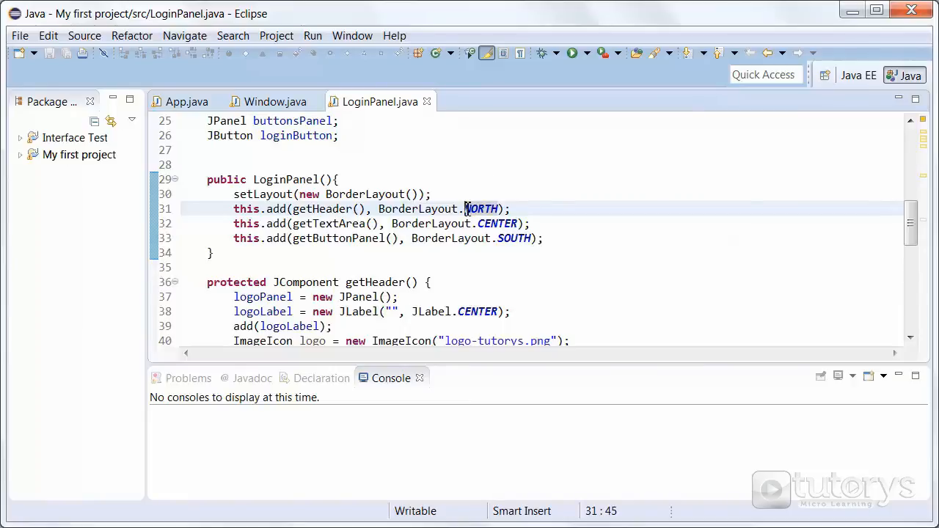
double_click(481, 209)
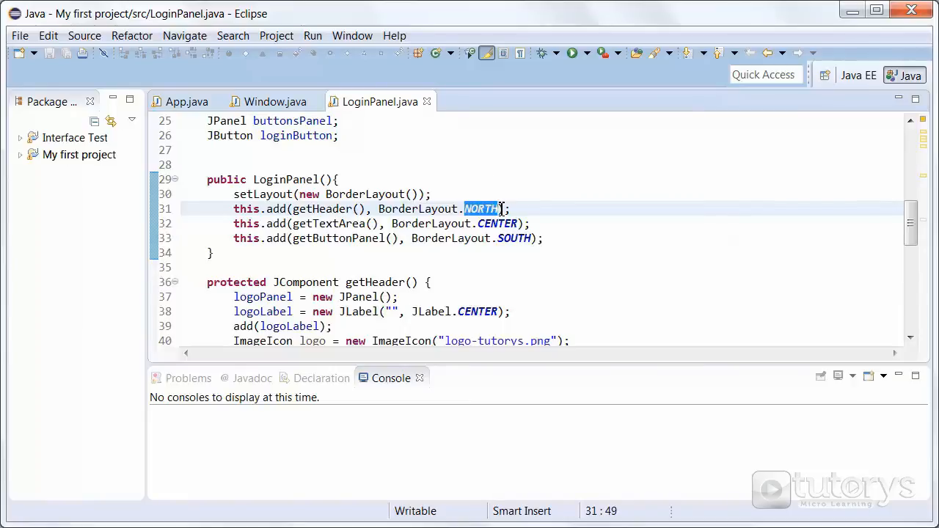
double_click(311, 209)
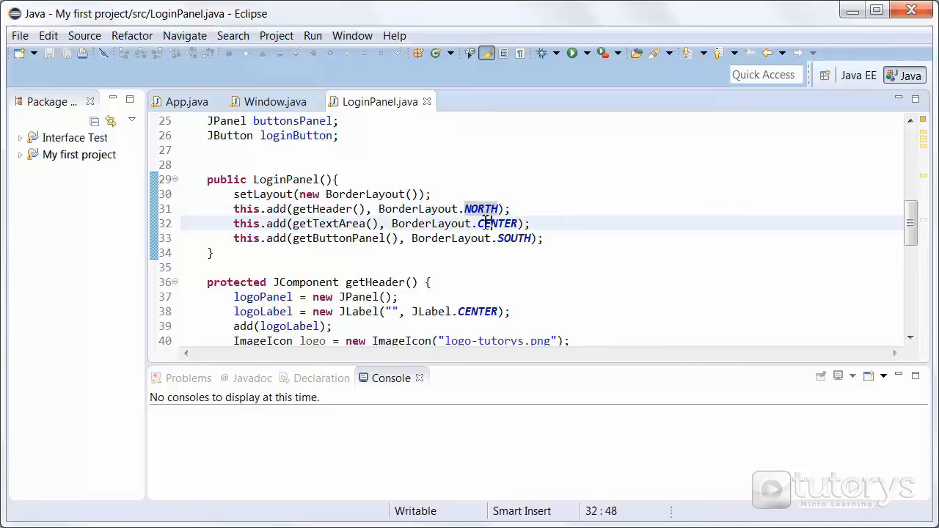
double_click(498, 223)
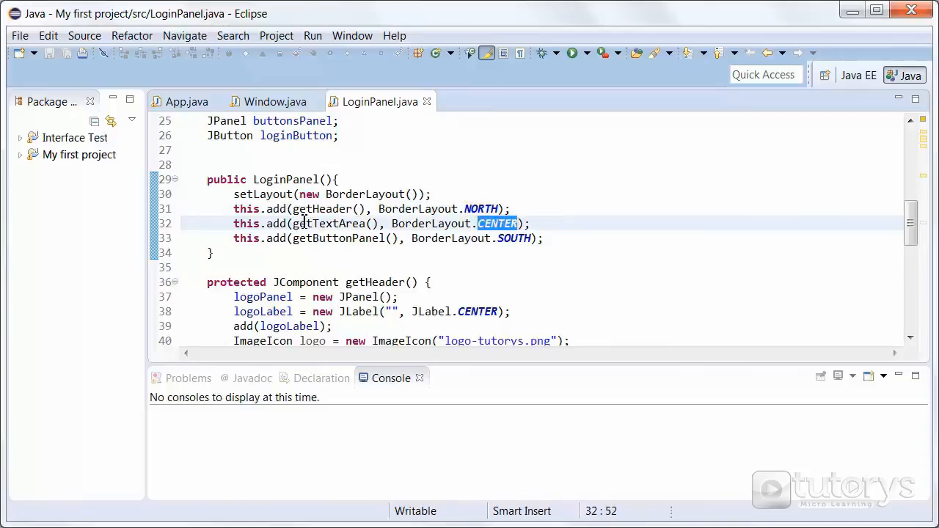
mouse_move(451, 235)
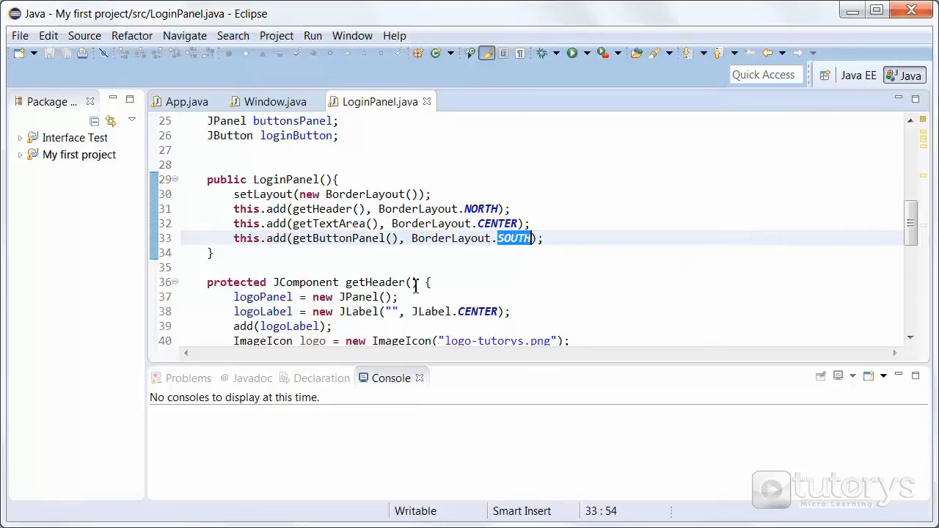
mouse_move(536, 249)
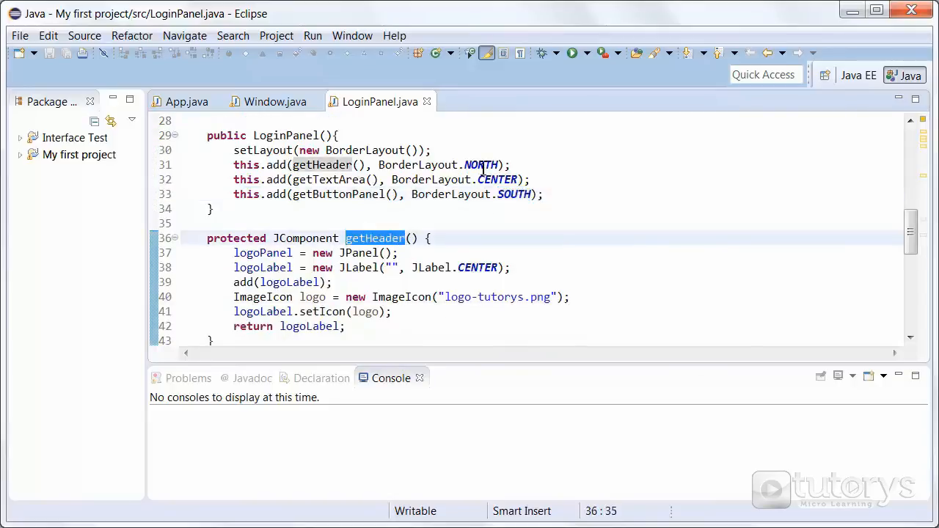
click(351, 253)
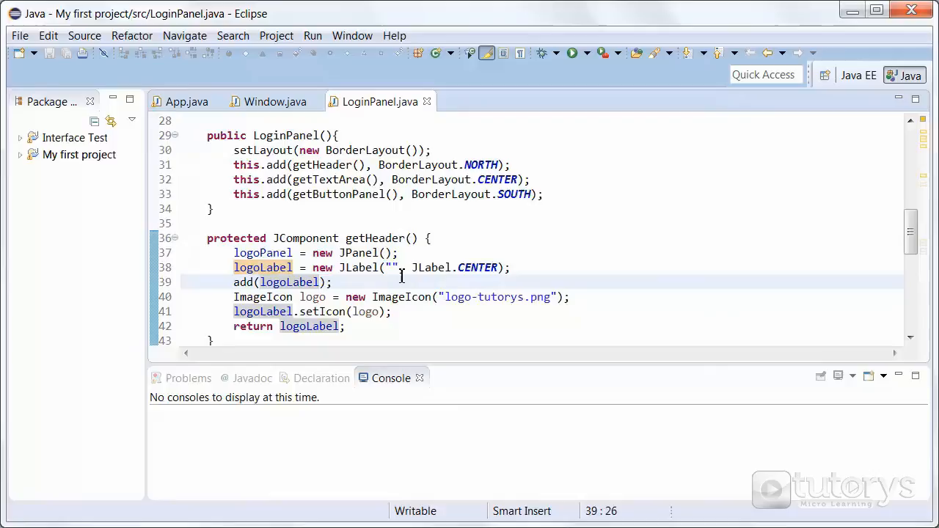
mouse_move(431, 253)
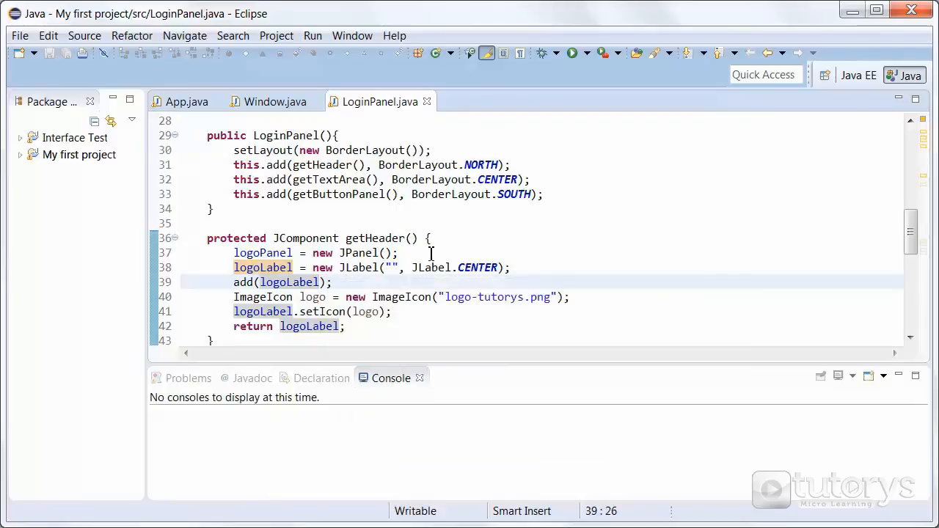
click(394, 267)
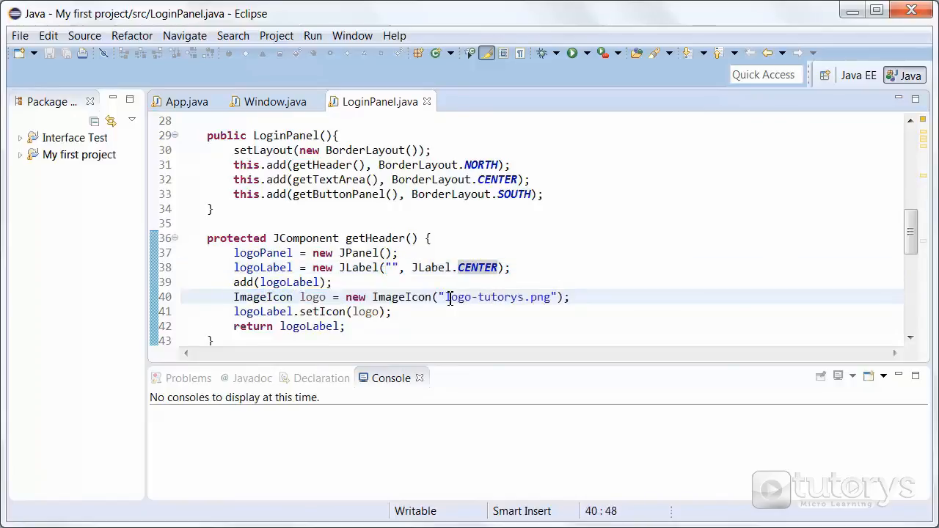
drag(445, 297, 551, 297)
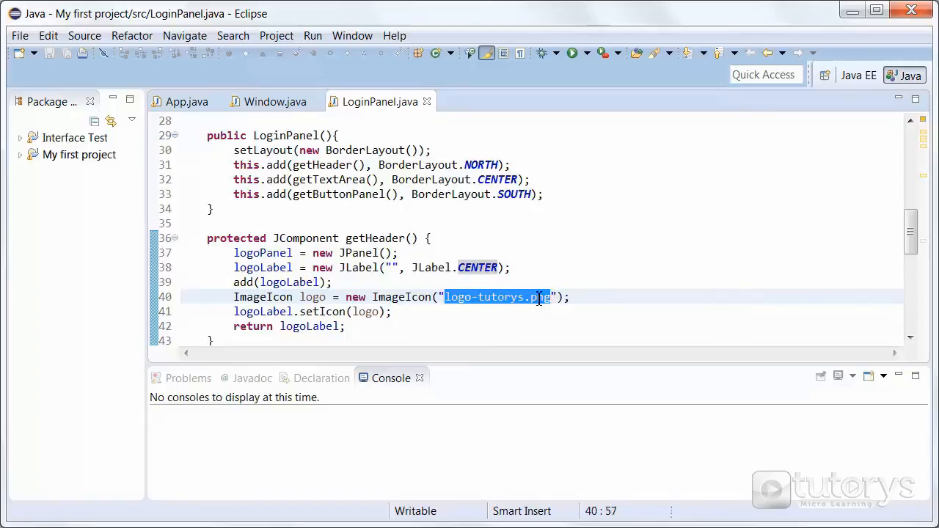
click(504, 297)
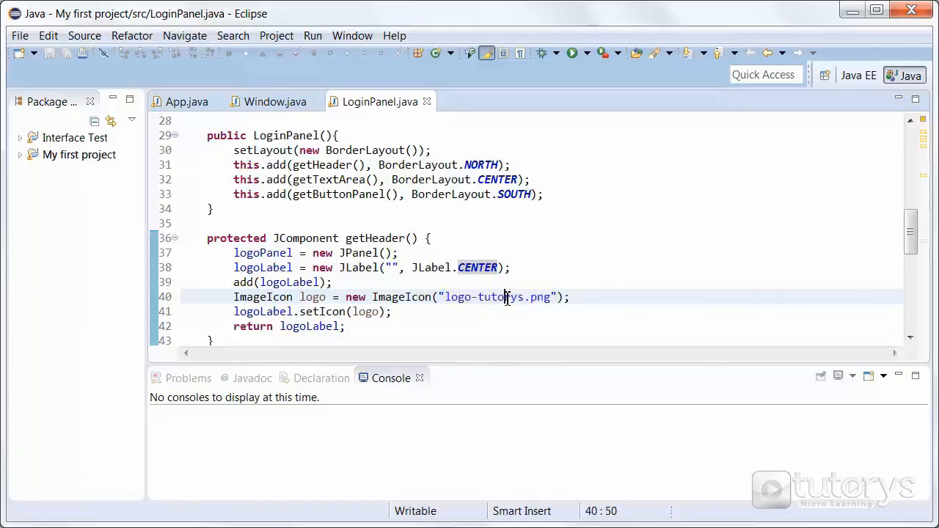
mouse_move(503, 297)
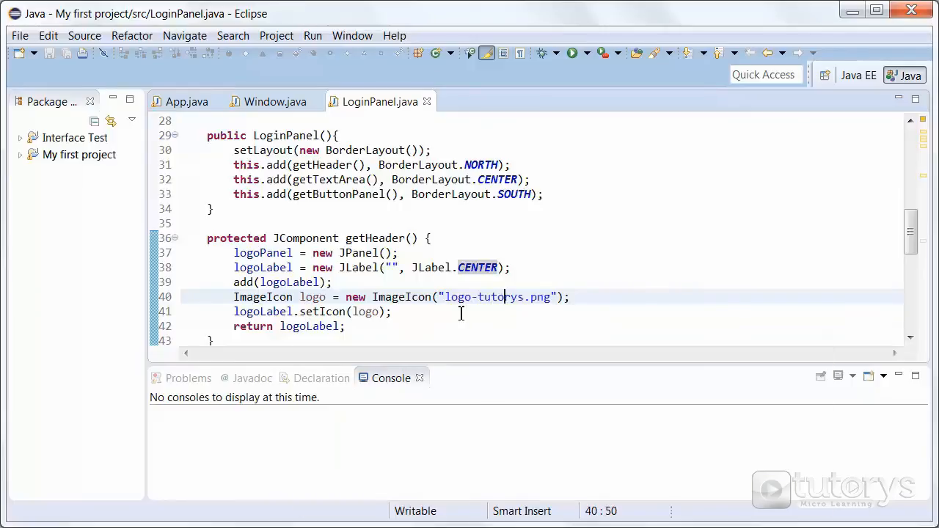
double_click(261, 311)
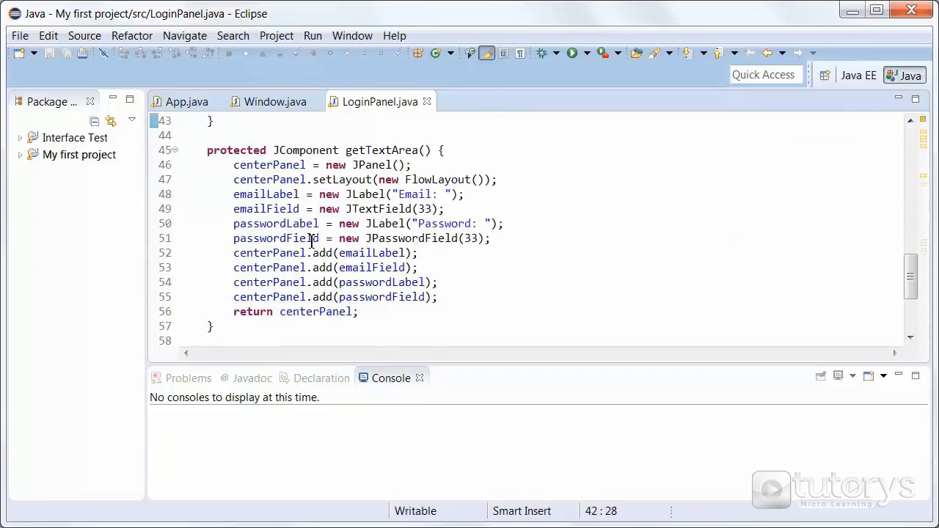
double_click(388, 150)
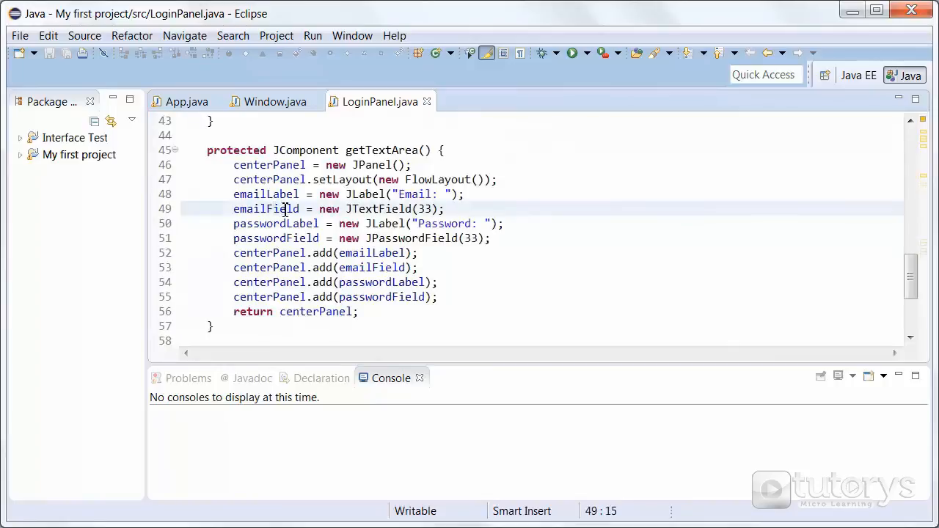
click(242, 164)
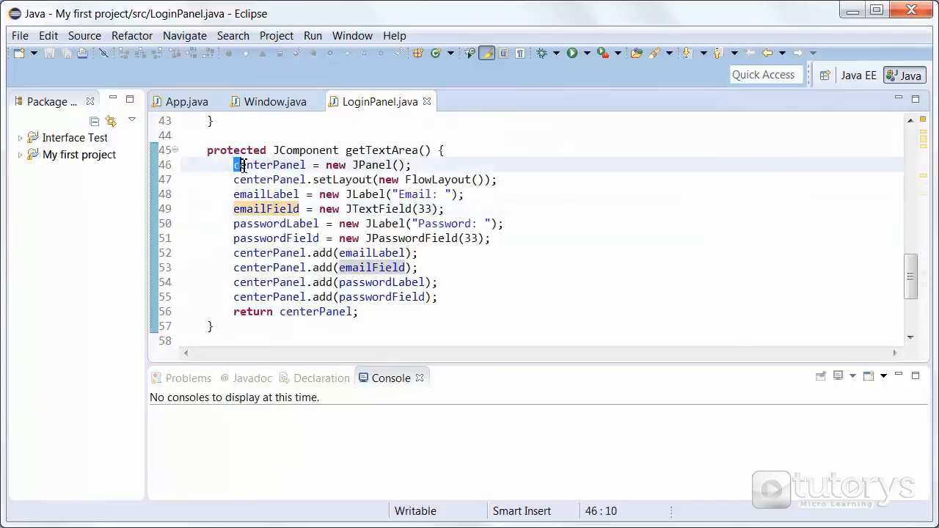
double_click(269, 164)
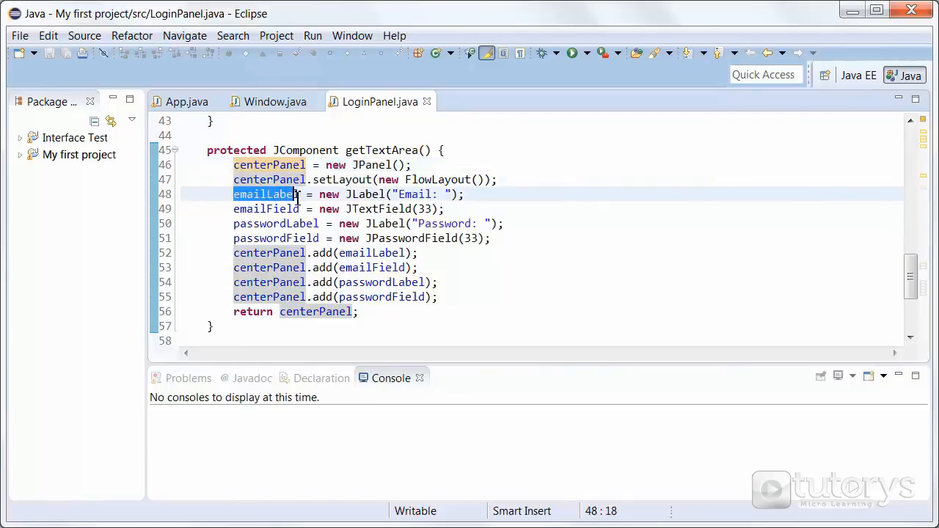
click(264, 208)
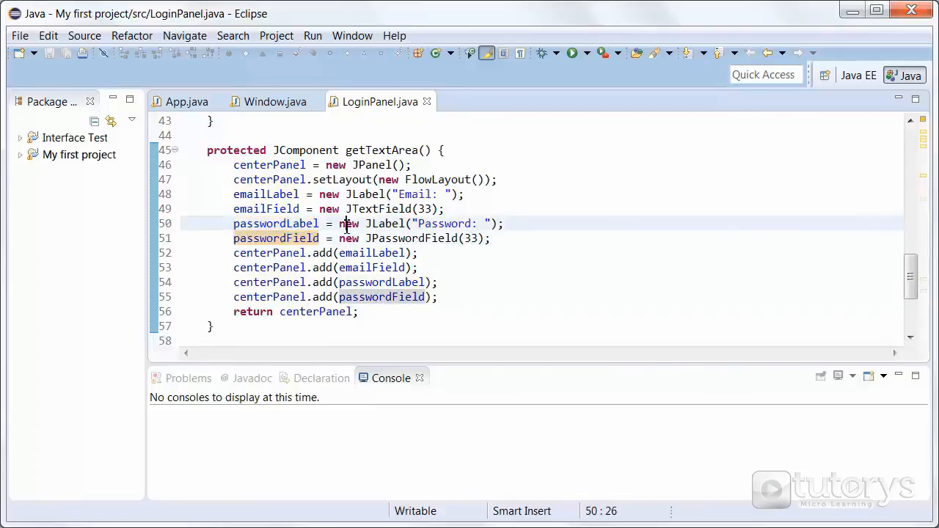
scroll(up, 3)
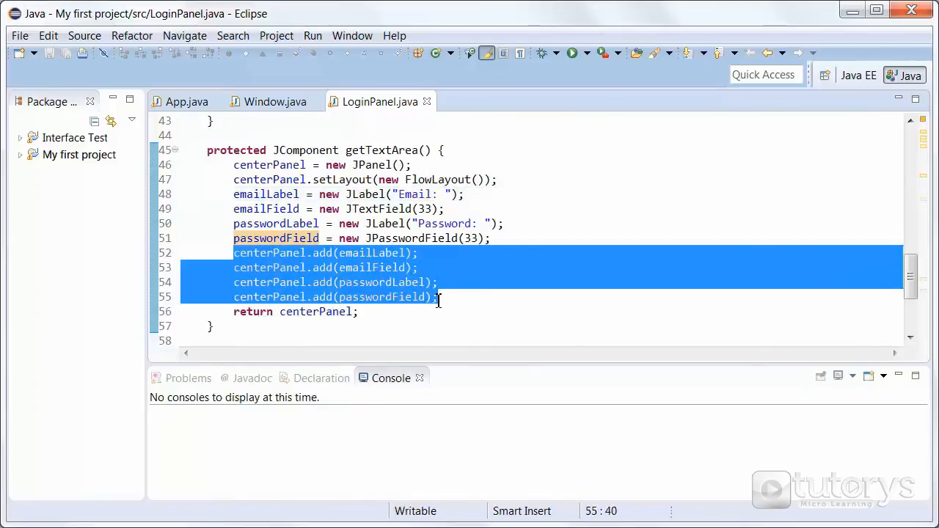
scroll(down, 3)
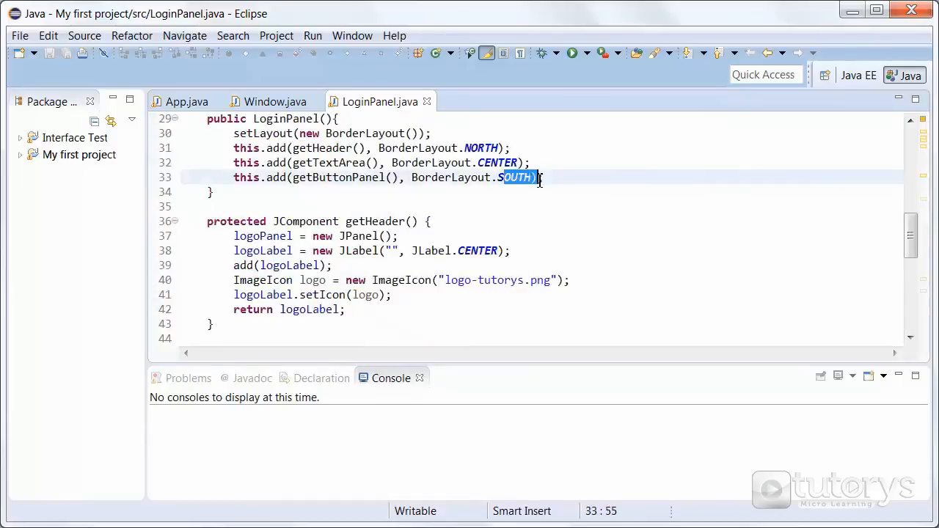
- Highlight buttonsPanel and the Login button code in getButtonPanel(), then run App
scroll(down, 3)
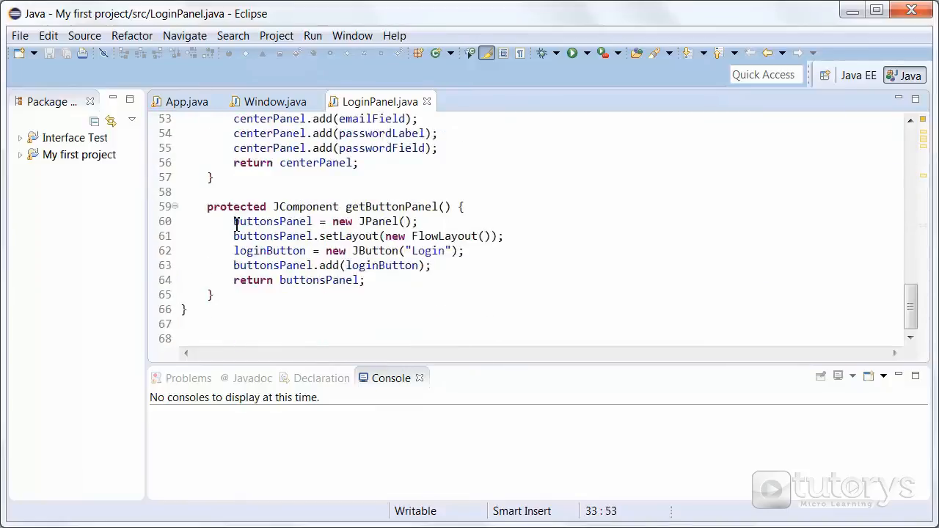
double_click(272, 220)
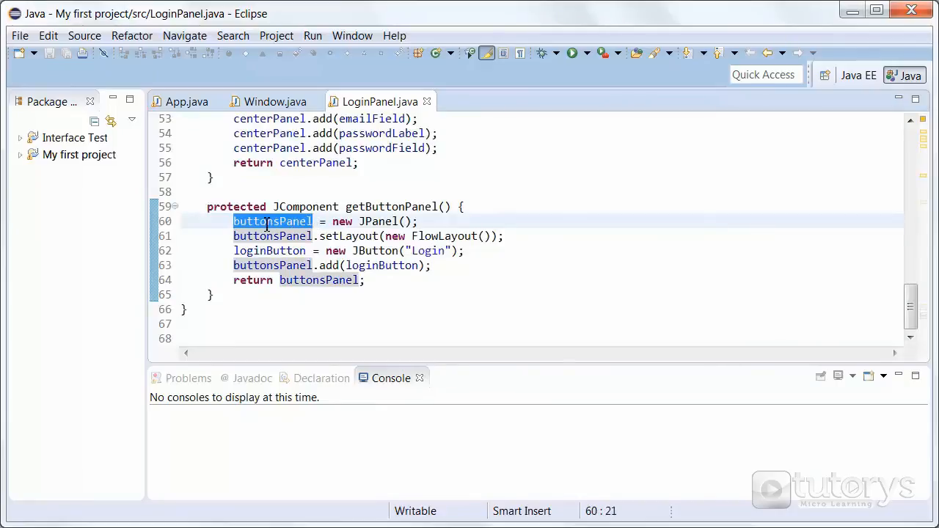
mouse_move(273, 222)
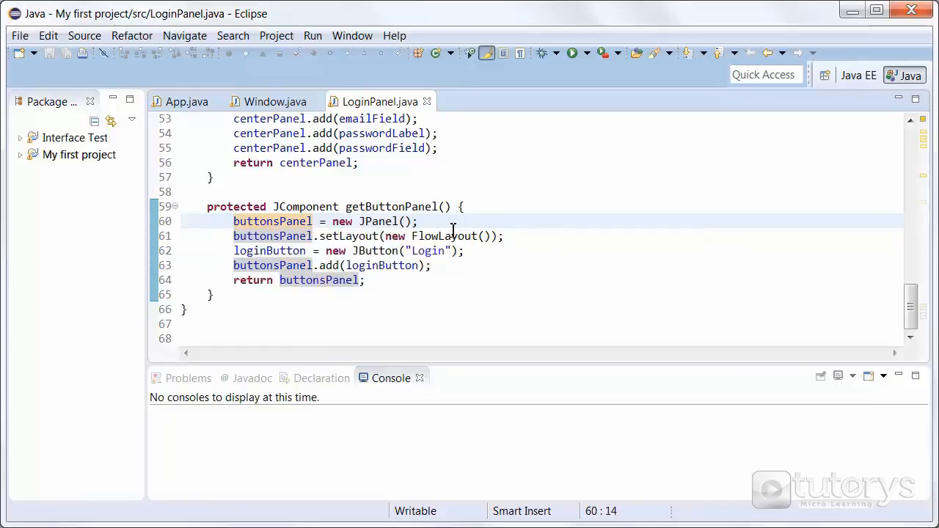
click(291, 236)
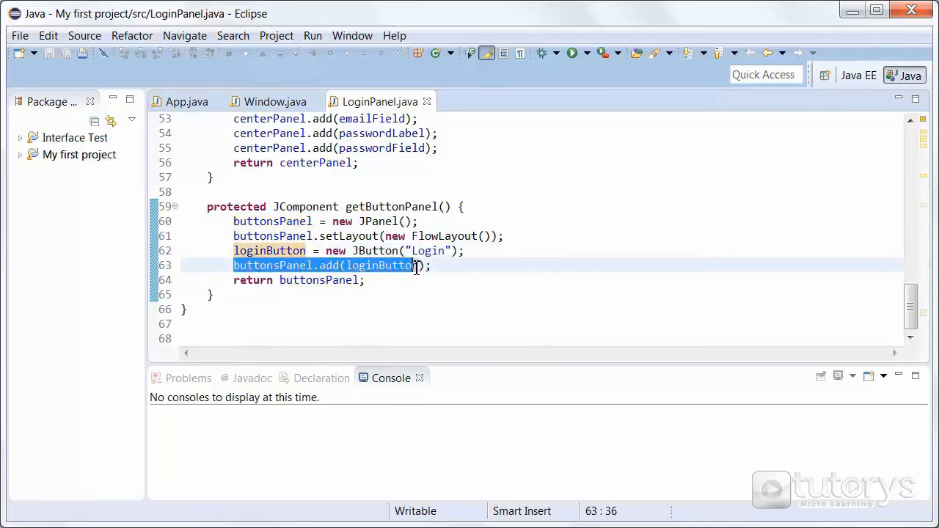
mouse_move(340, 280)
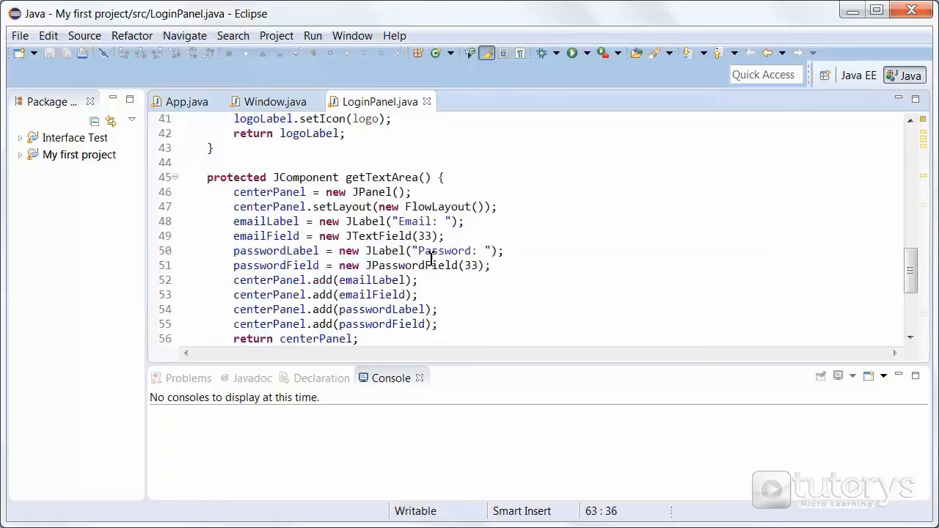
scroll(up, 3)
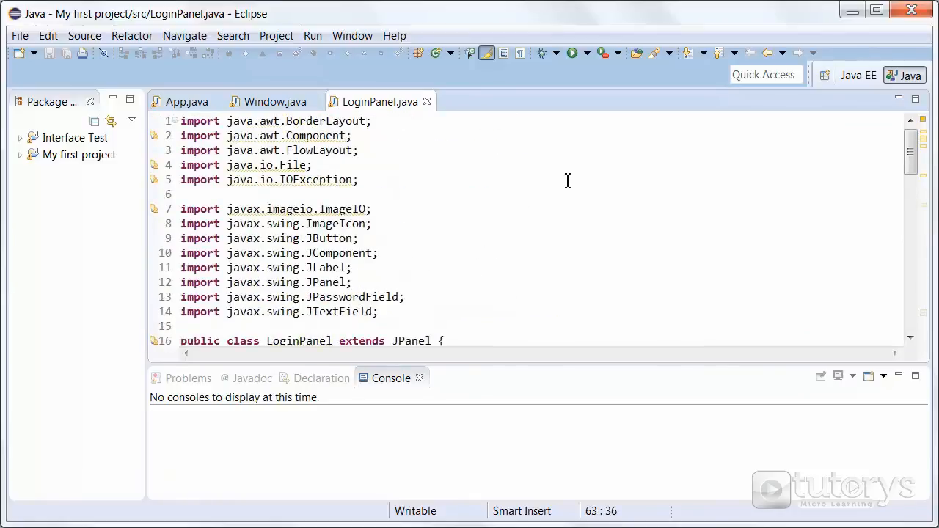
click(572, 53)
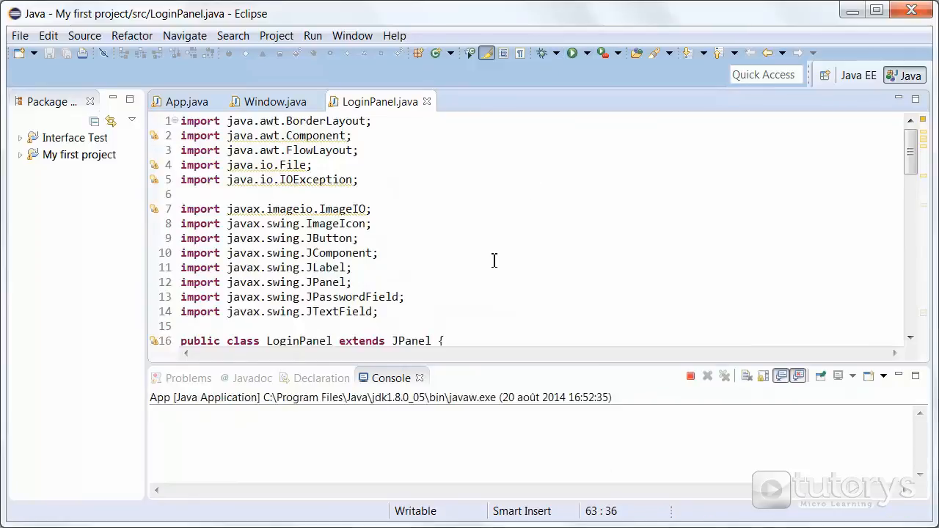
click(571, 53)
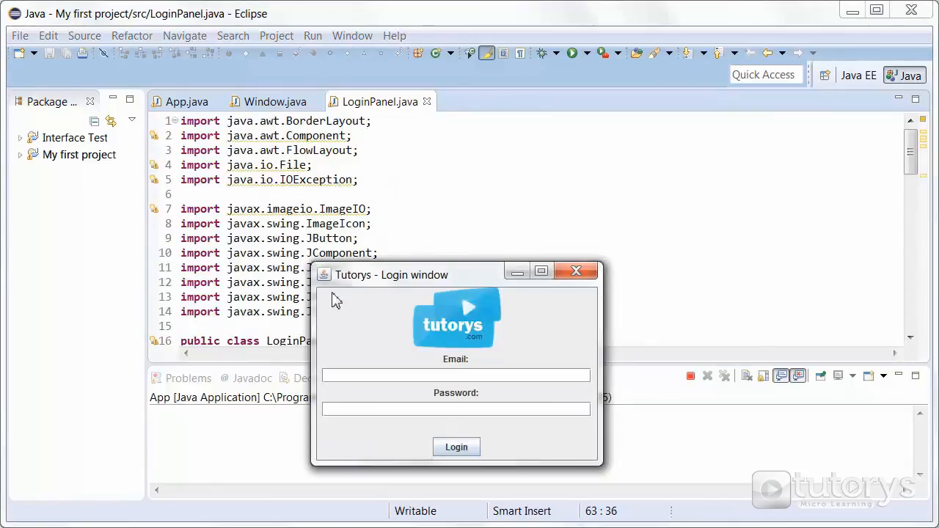
mouse_move(433, 346)
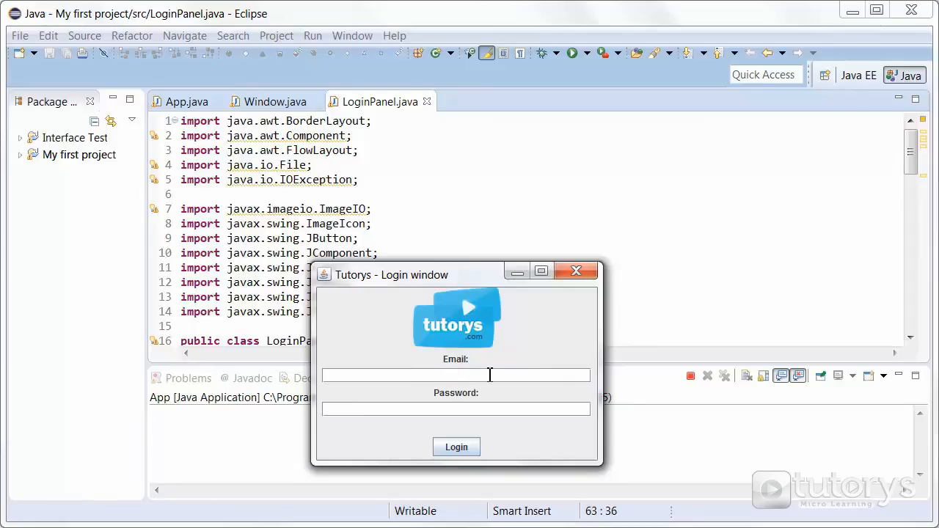
mouse_move(471, 400)
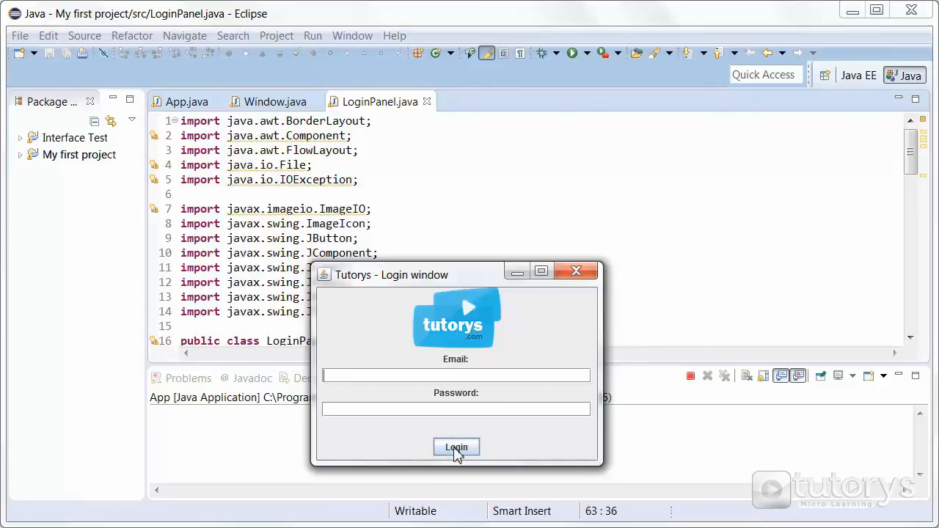
mouse_move(509, 448)
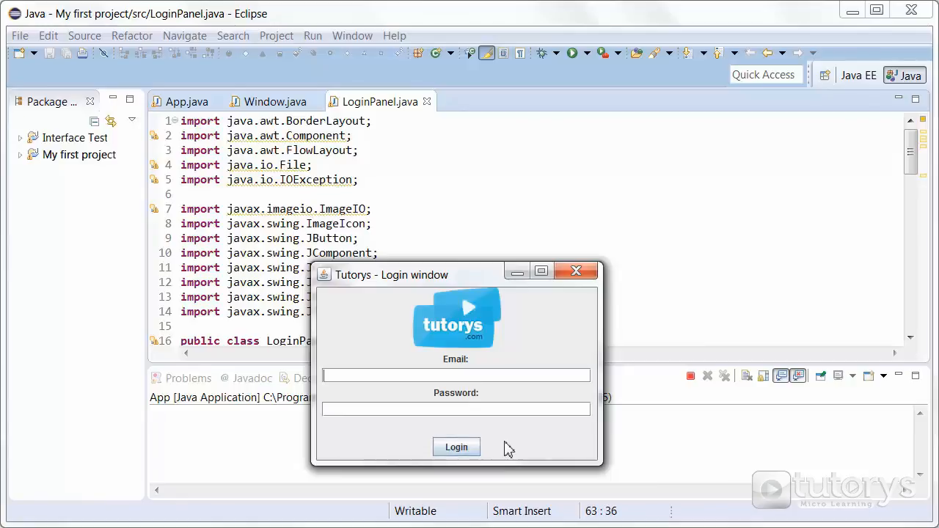
mouse_move(493, 447)
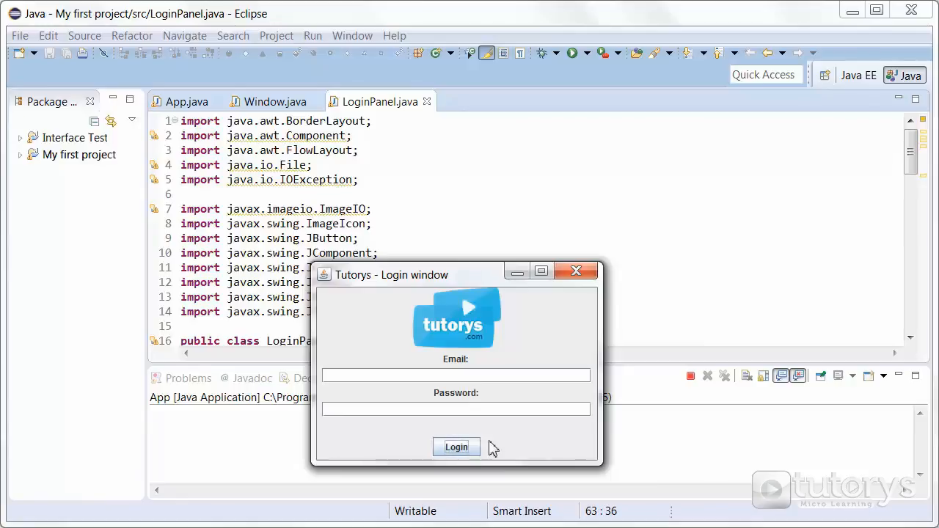
mouse_move(510, 448)
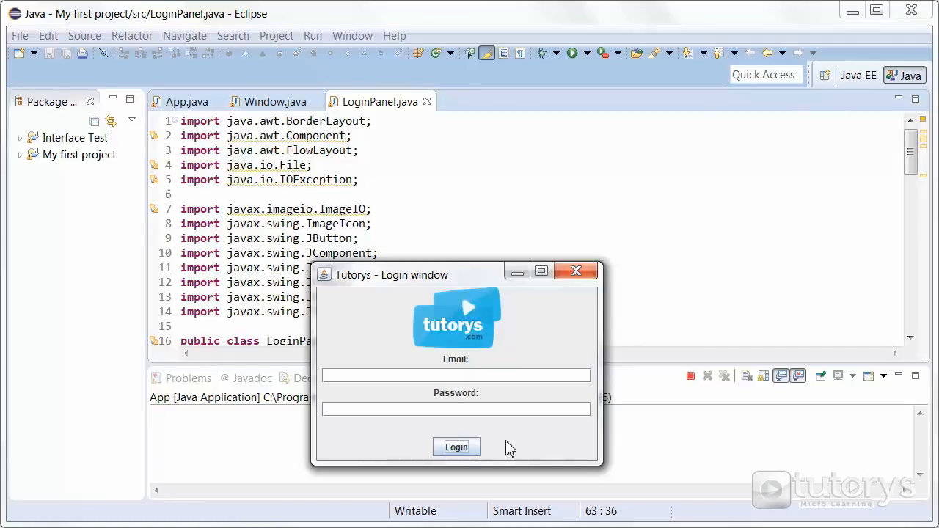
mouse_move(347, 428)
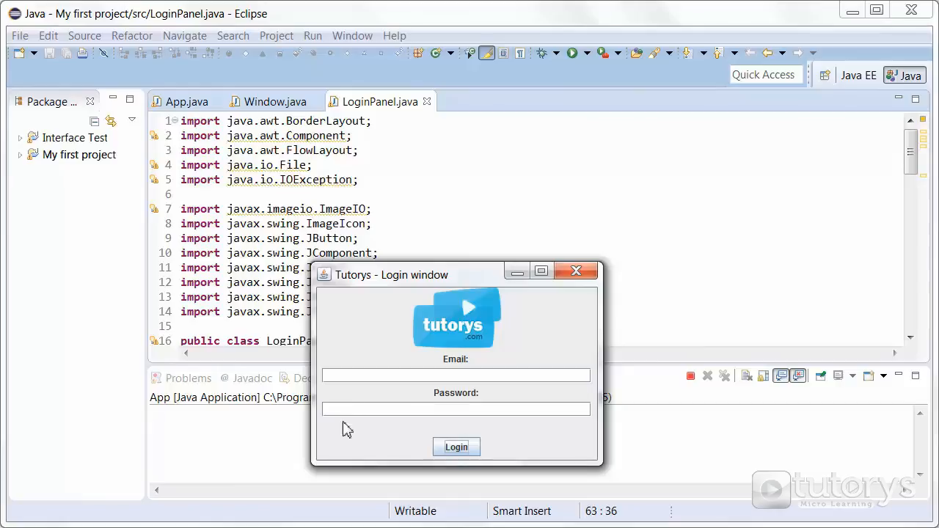
click(455, 375)
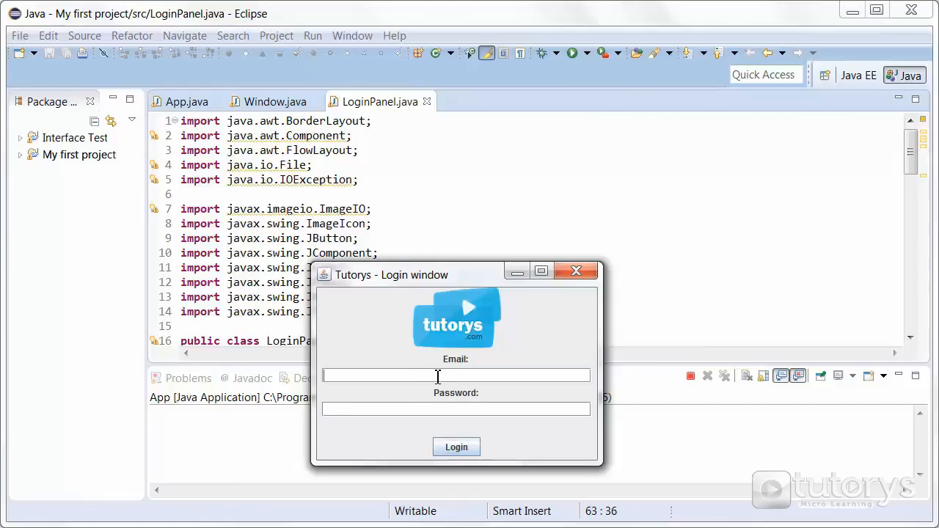
mouse_move(456, 416)
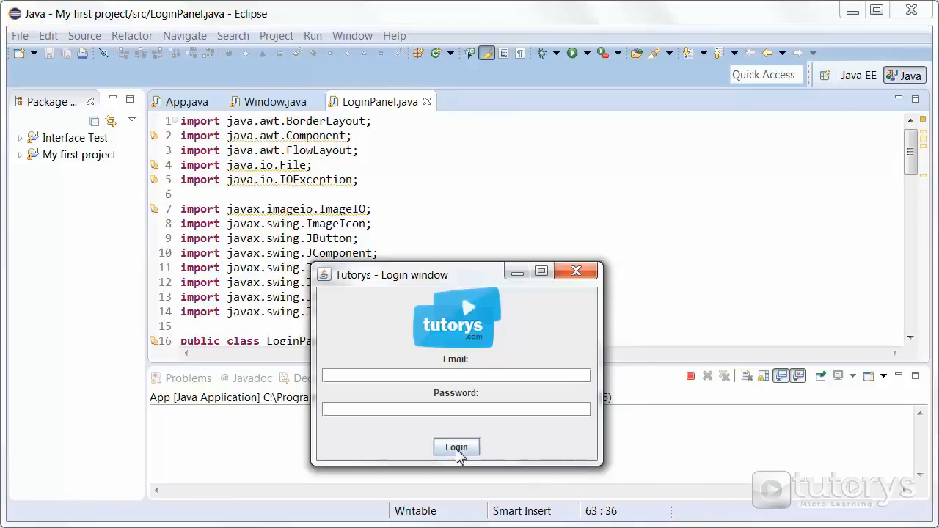
mouse_move(518, 433)
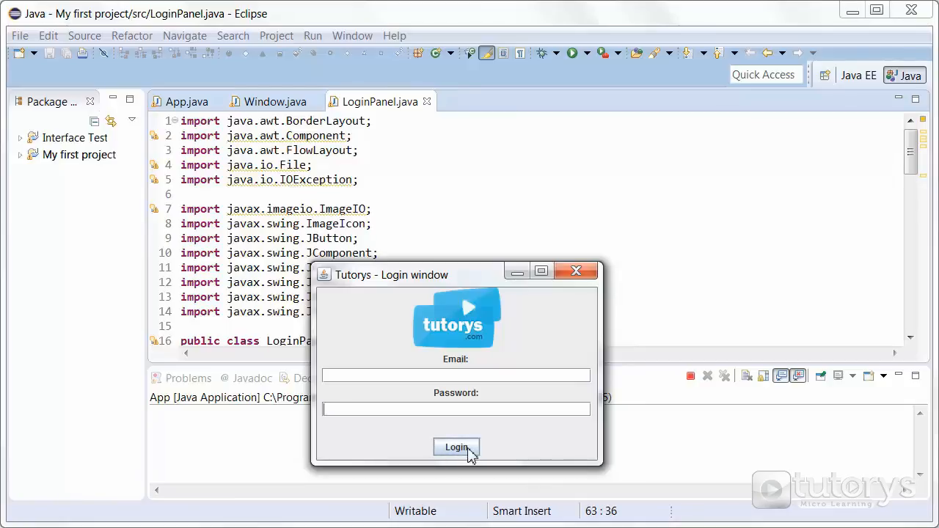
mouse_move(543, 435)
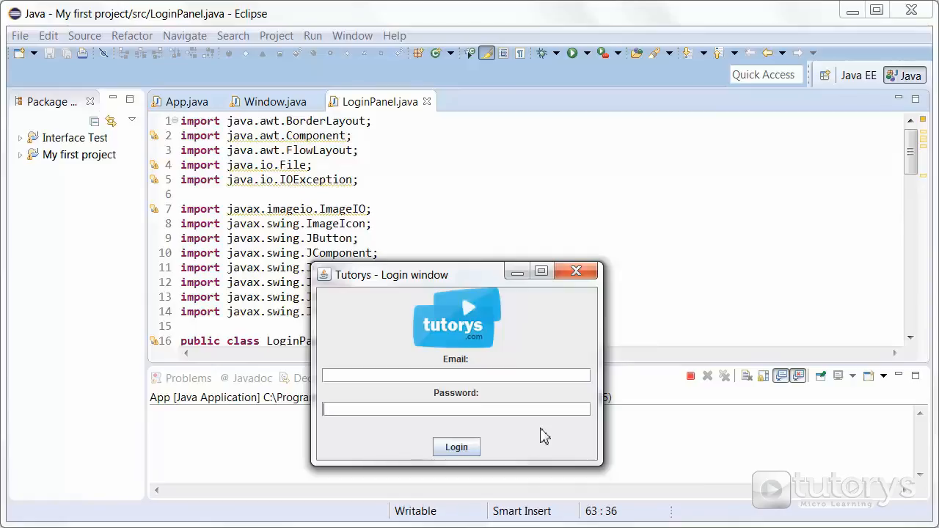
mouse_move(539, 335)
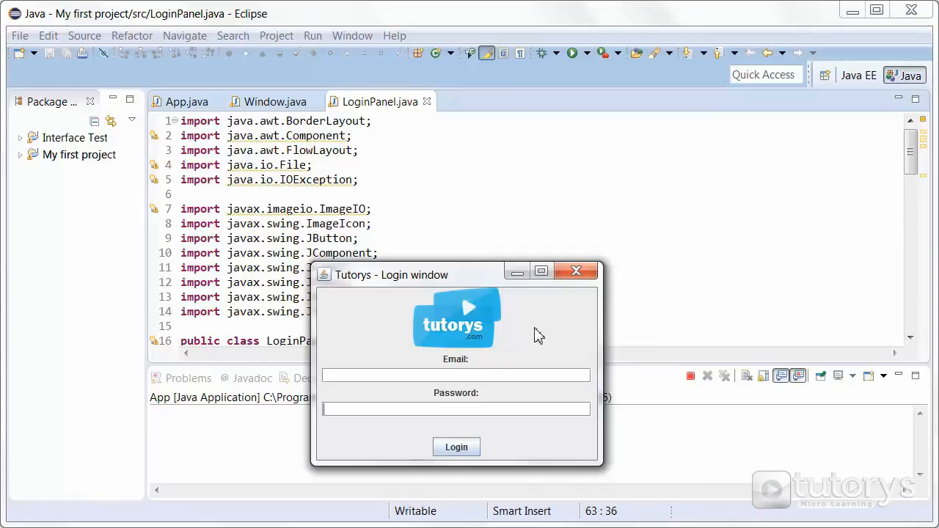